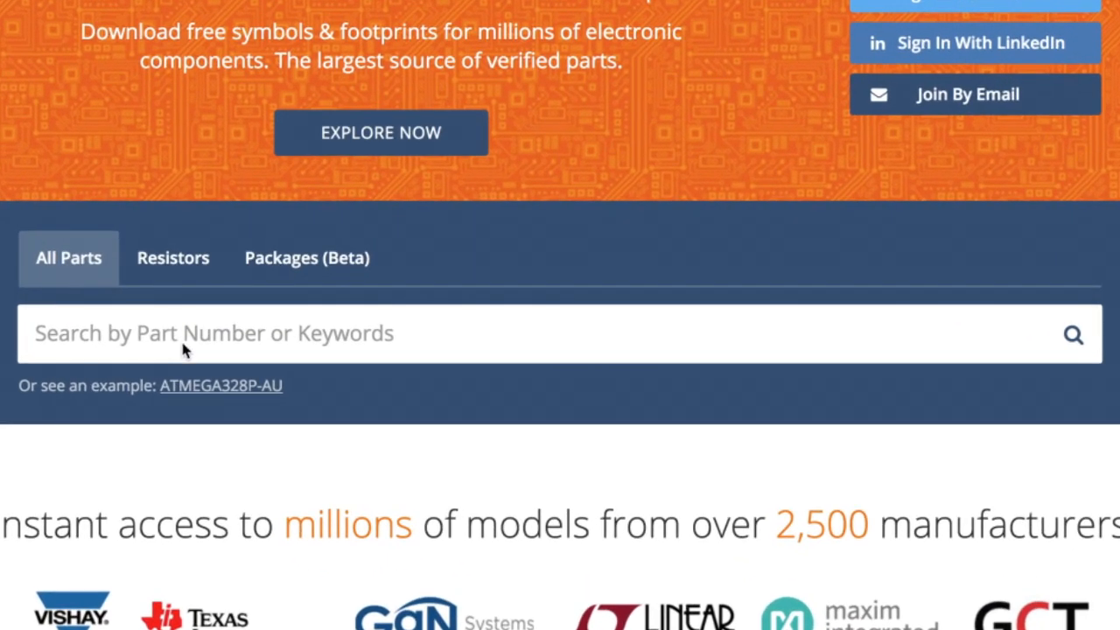
Step: Search the parts library for MPU-9250 to reach its part page
{"action": "type", "text": "MPU-9250"}
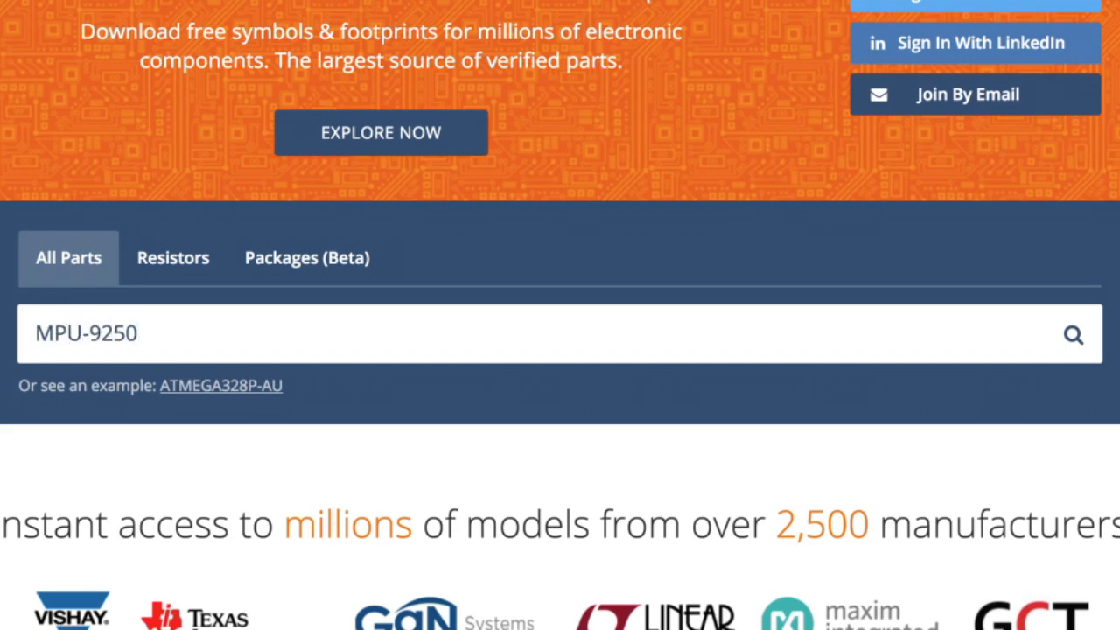
{"action": "left_click", "coordinate": [1074, 334]}
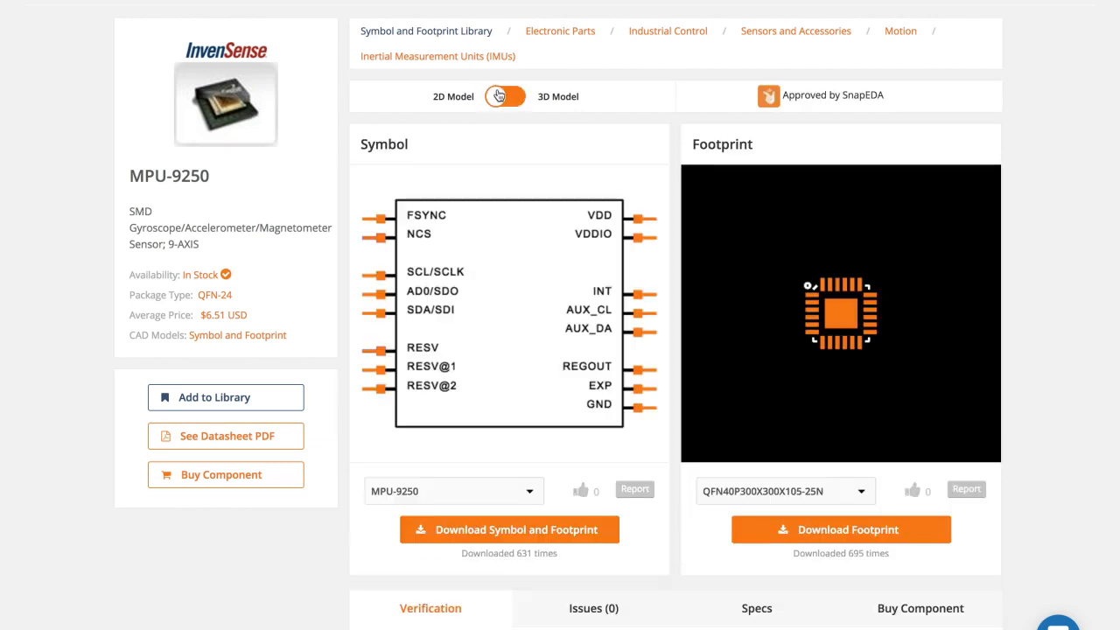
Step: Bring up the Choose Download Format dialog for MPU-9250, then move to the TUSB2077APT page
{"action": "left_click", "coordinate": [509, 529]}
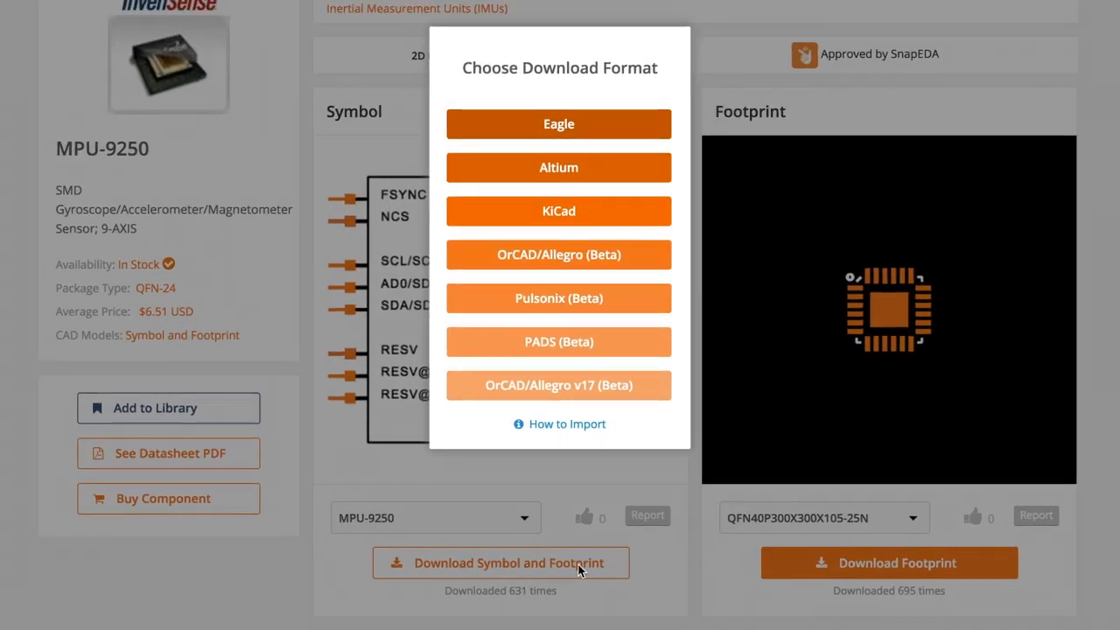
{"action": "left_click", "coordinate": [558, 122]}
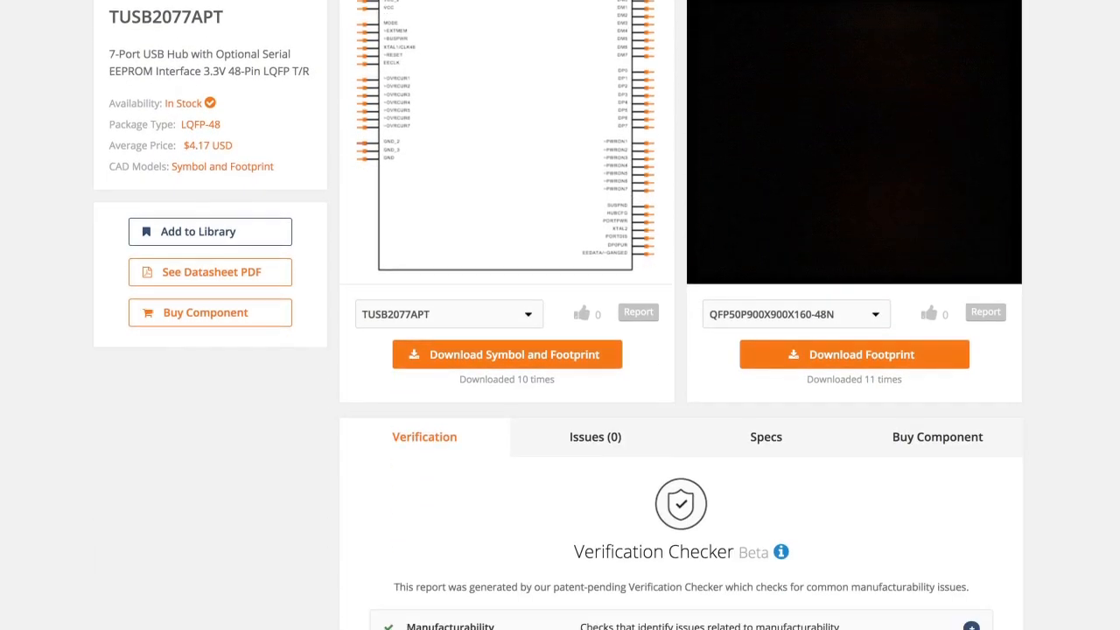
Step: Review TUSB2077APT's Verification Checker entries, then move to connector 2-1747981-3
{"action": "scroll", "scroll_direction": "down", "scroll_amount": 3}
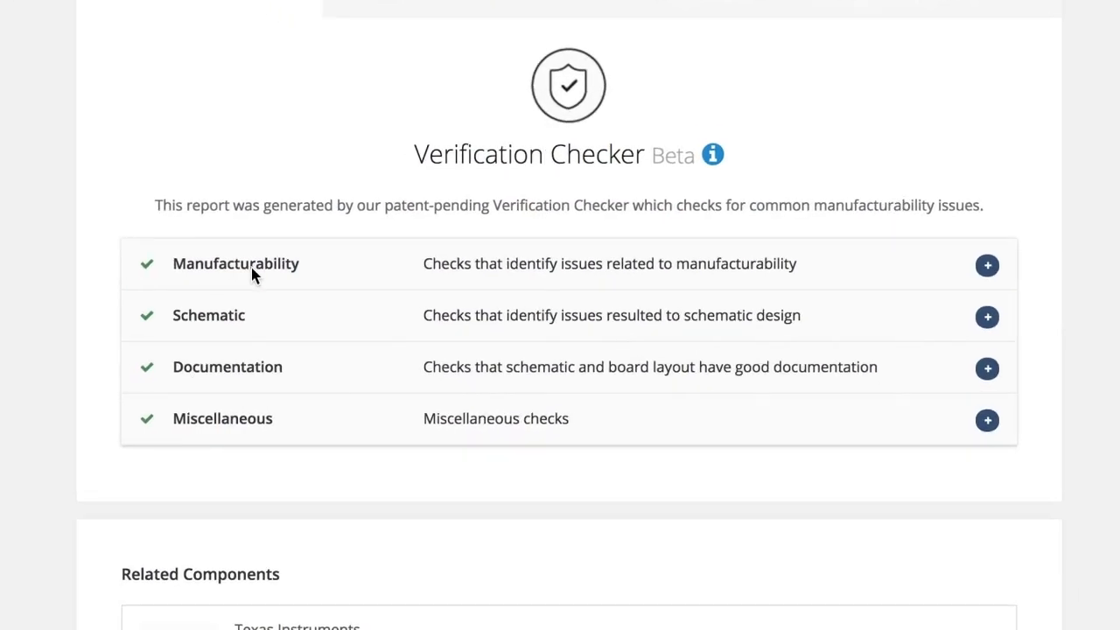
{"action": "left_click", "coordinate": [987, 266]}
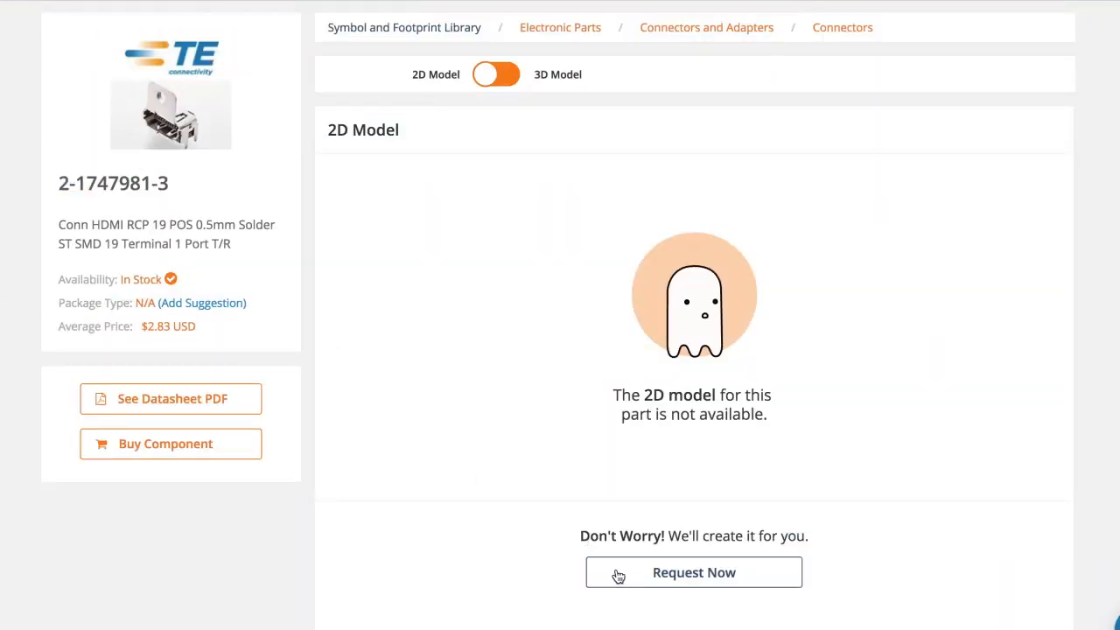
Step: Request a model for 2-1747981-3 with the paid 'Get it within 24-hours - $29' option
{"action": "left_click", "coordinate": [692, 572]}
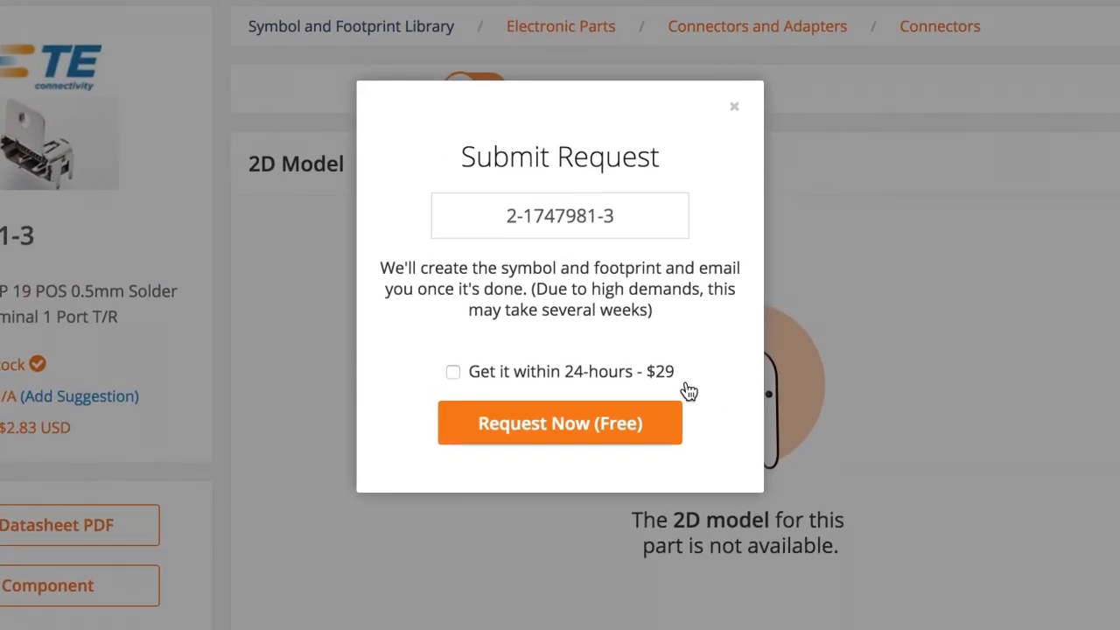
{"action": "left_click", "coordinate": [453, 370]}
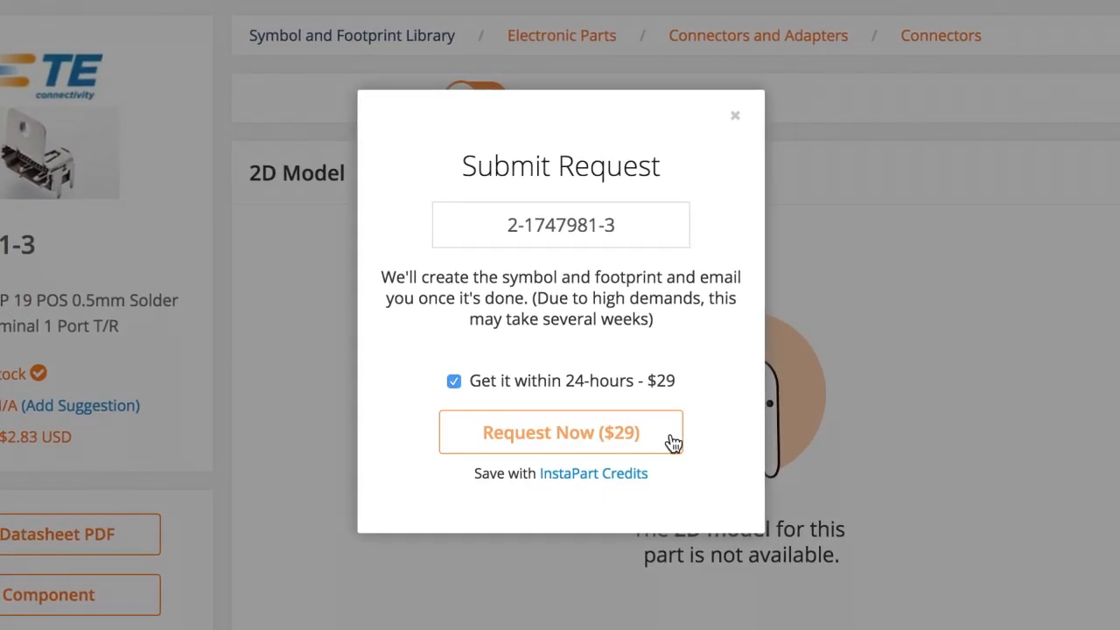